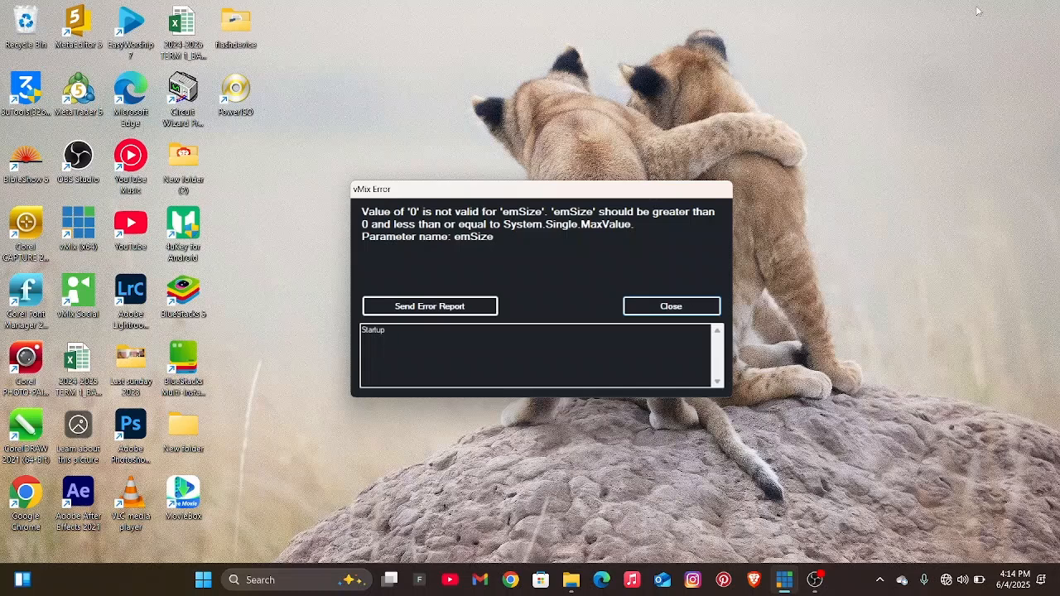
{"action": "mouse_move", "coordinate": [790, 57]}
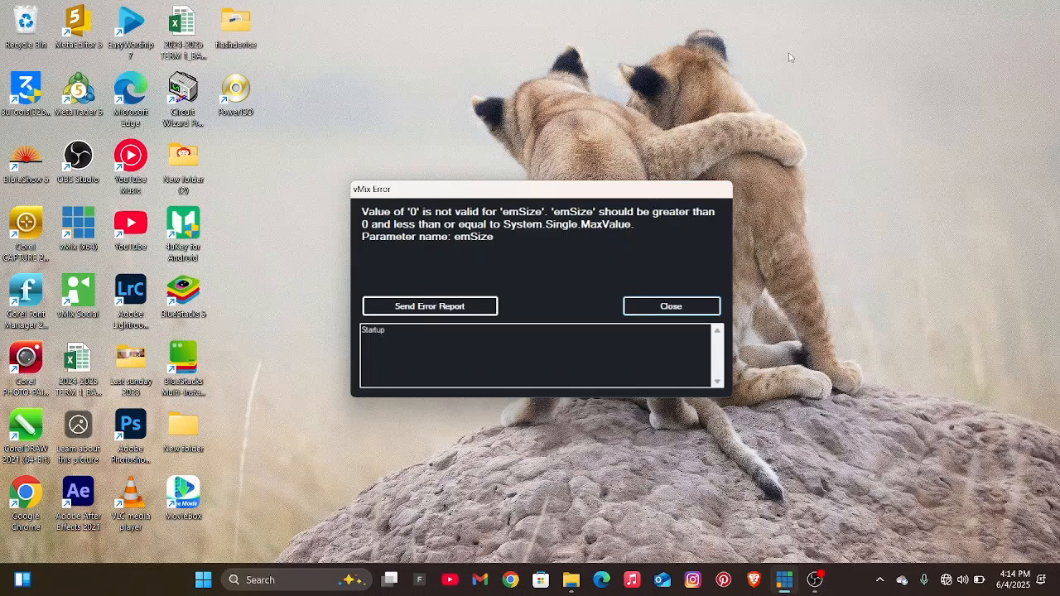
Dismiss the vMix invalid emSize error so vMix 26.0.0.40 restarts
{"action": "left_click", "coordinate": [671, 305]}
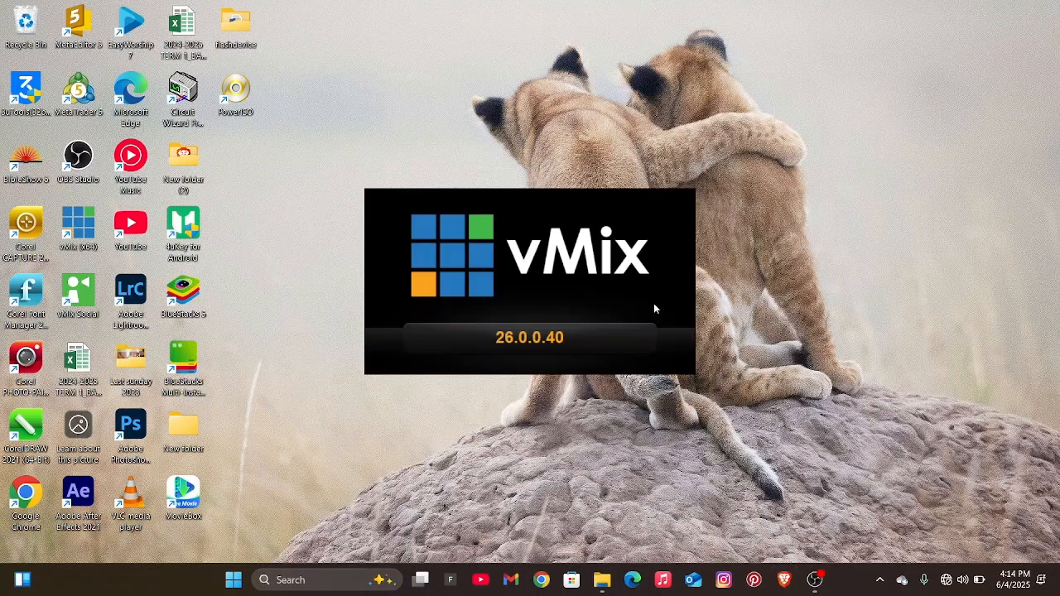
{"action": "mouse_move", "coordinate": [658, 304]}
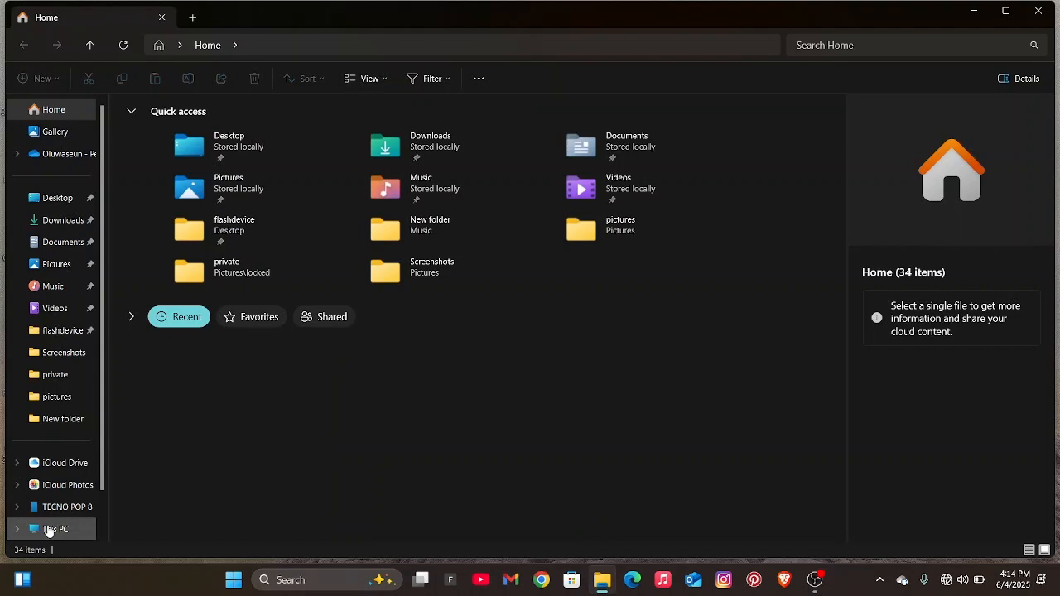
Open Local Disk (C:) and set Folder Options to show hidden files, folders and drives
{"action": "left_click", "coordinate": [54, 528]}
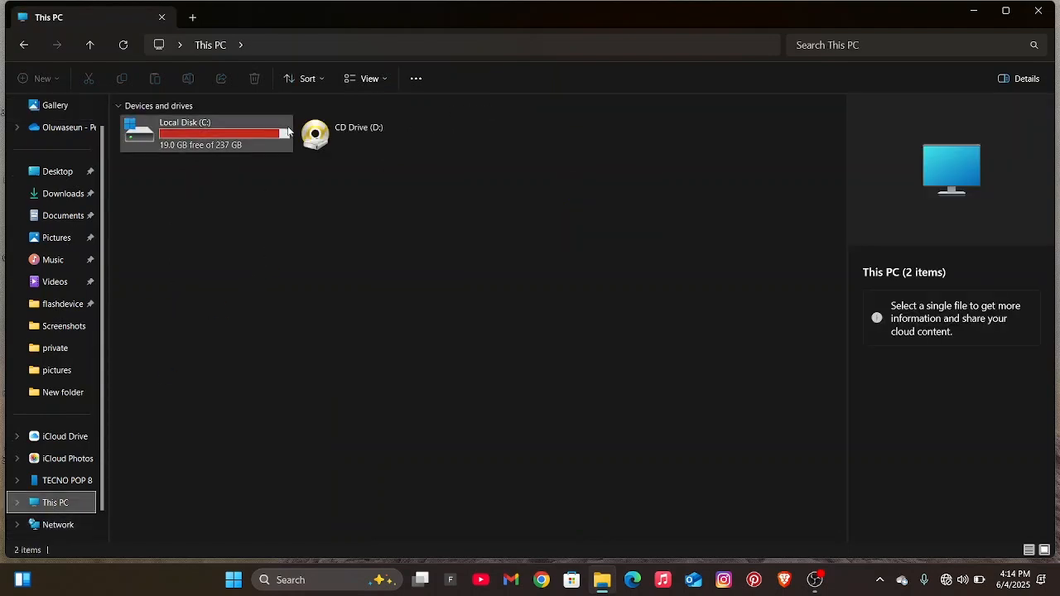
{"action": "double_click", "coordinate": [207, 132]}
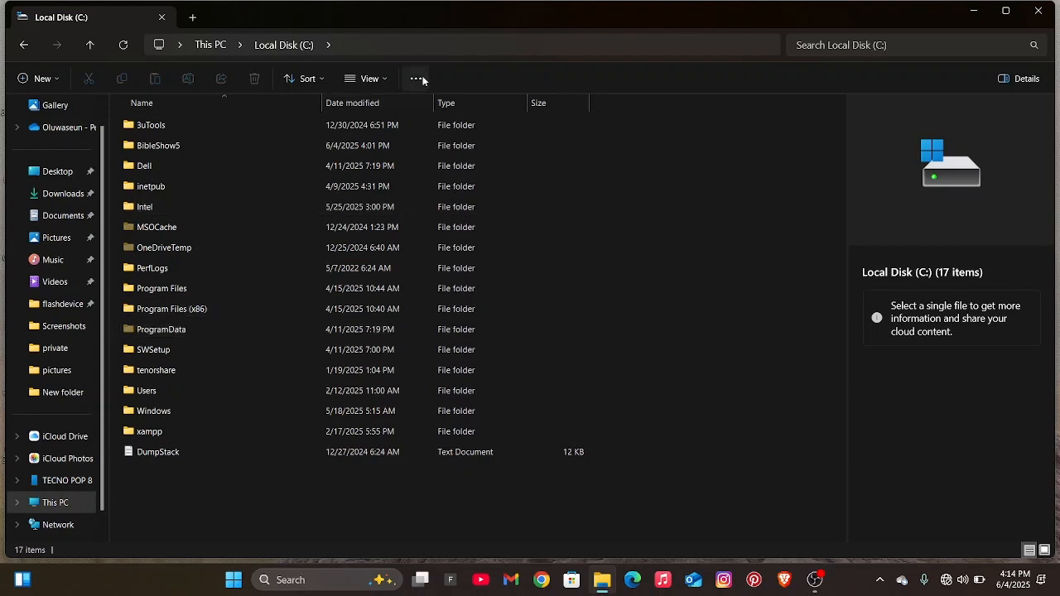
{"action": "left_click", "coordinate": [417, 79]}
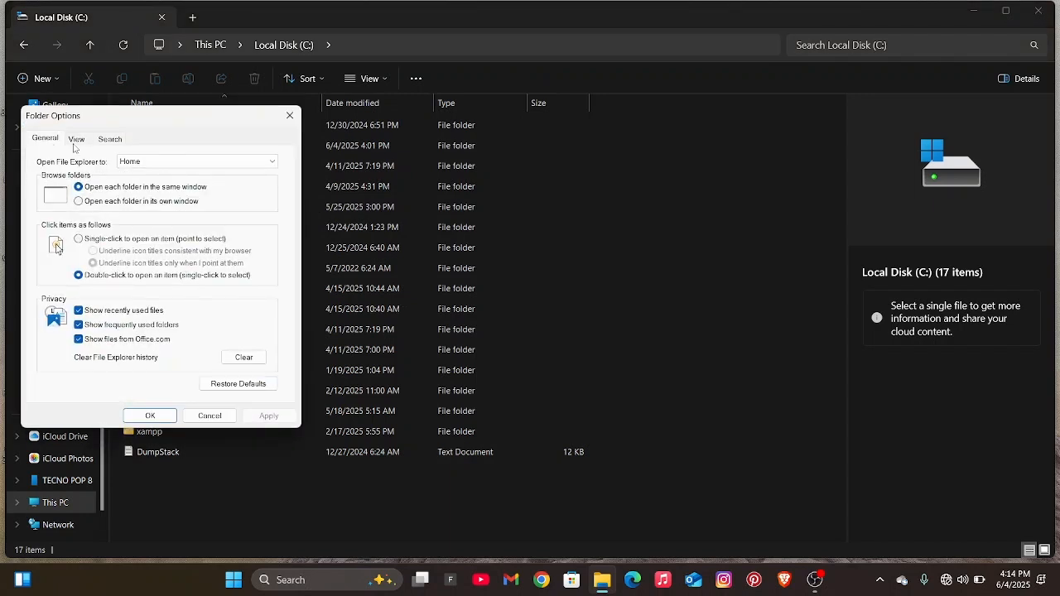
{"action": "left_click", "coordinate": [76, 138]}
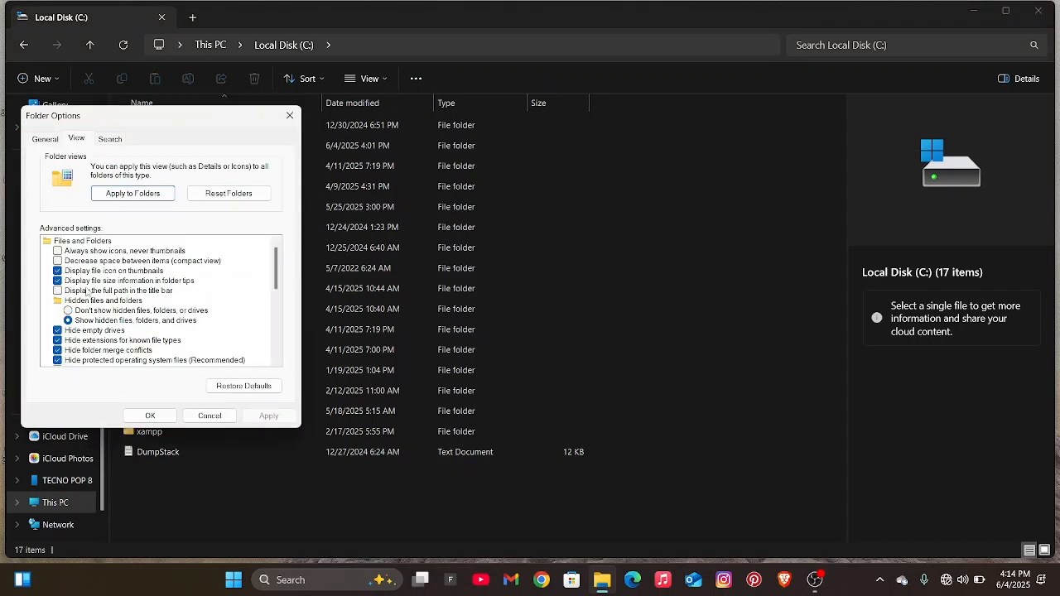
{"action": "left_click", "coordinate": [68, 310]}
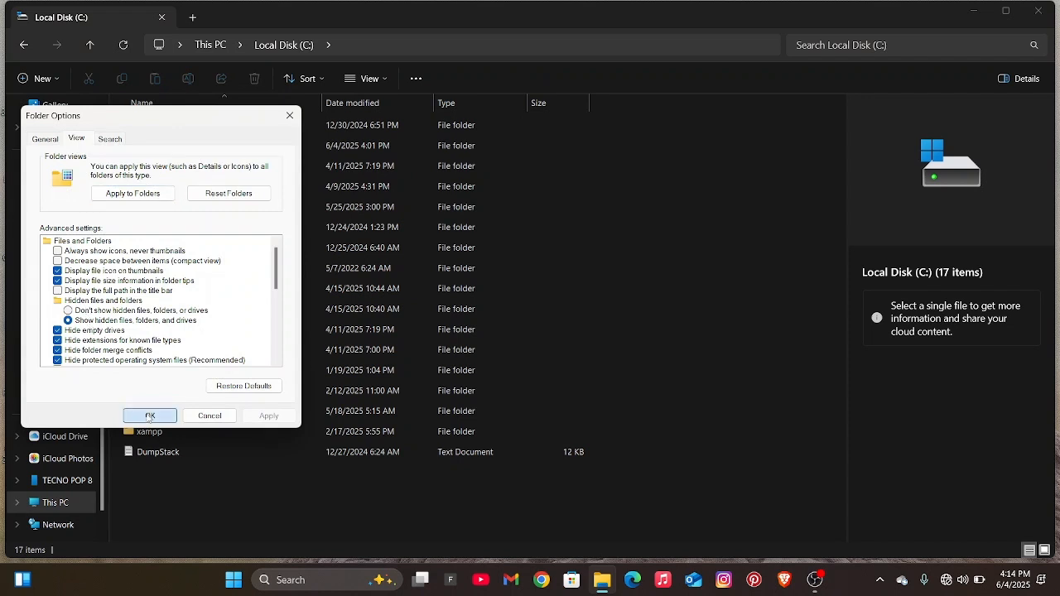
{"action": "left_click", "coordinate": [149, 416]}
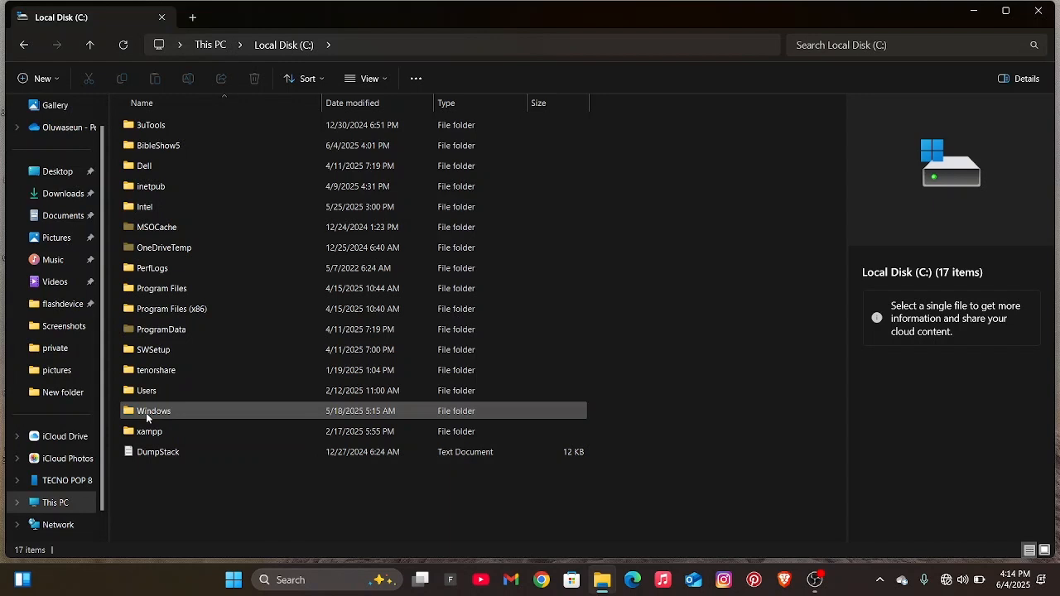
{"action": "mouse_move", "coordinate": [121, 319]}
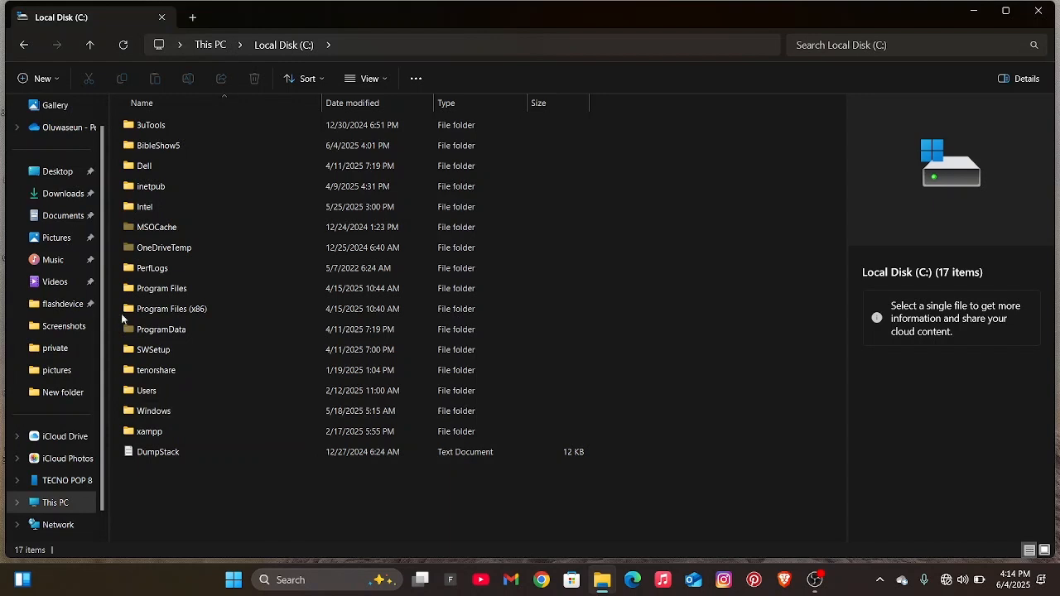
Open C:\ProgramData\vMix and cut the video1 file with Ctrl+X
{"action": "left_click", "coordinate": [160, 329]}
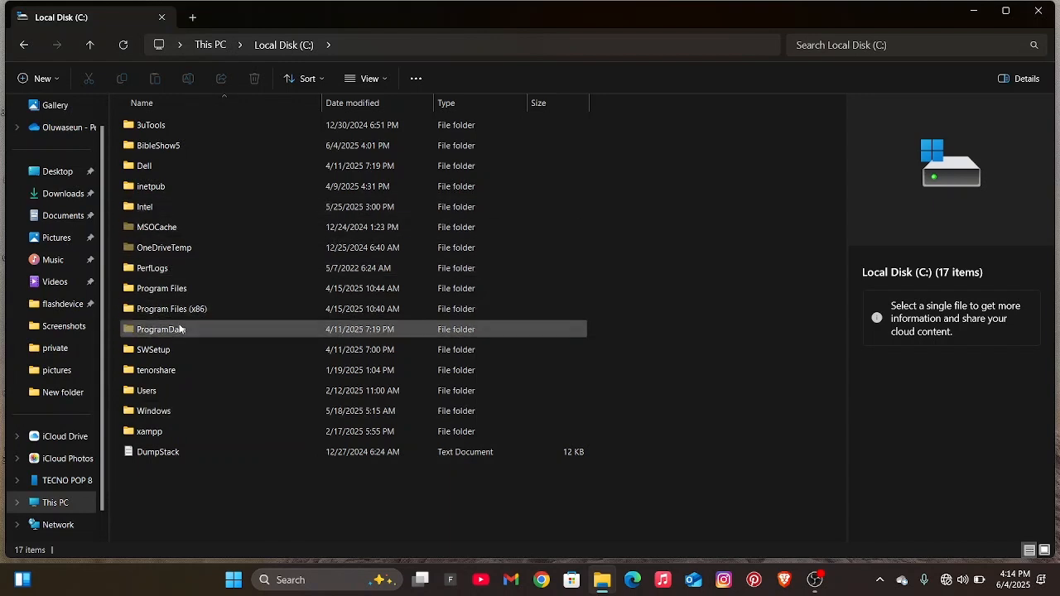
{"action": "left_click", "coordinate": [160, 328]}
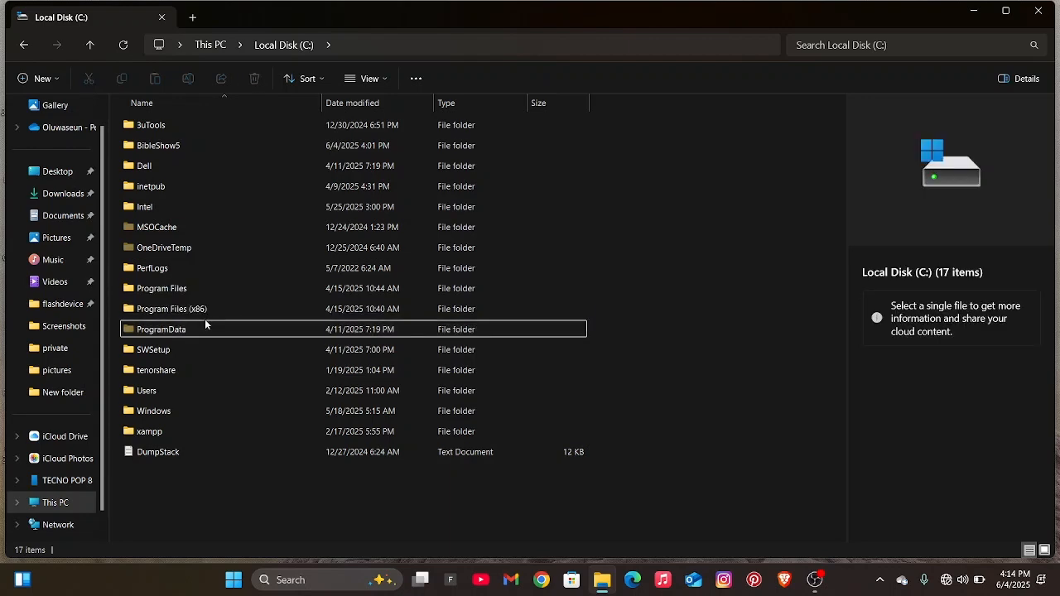
{"action": "double_click", "coordinate": [161, 328]}
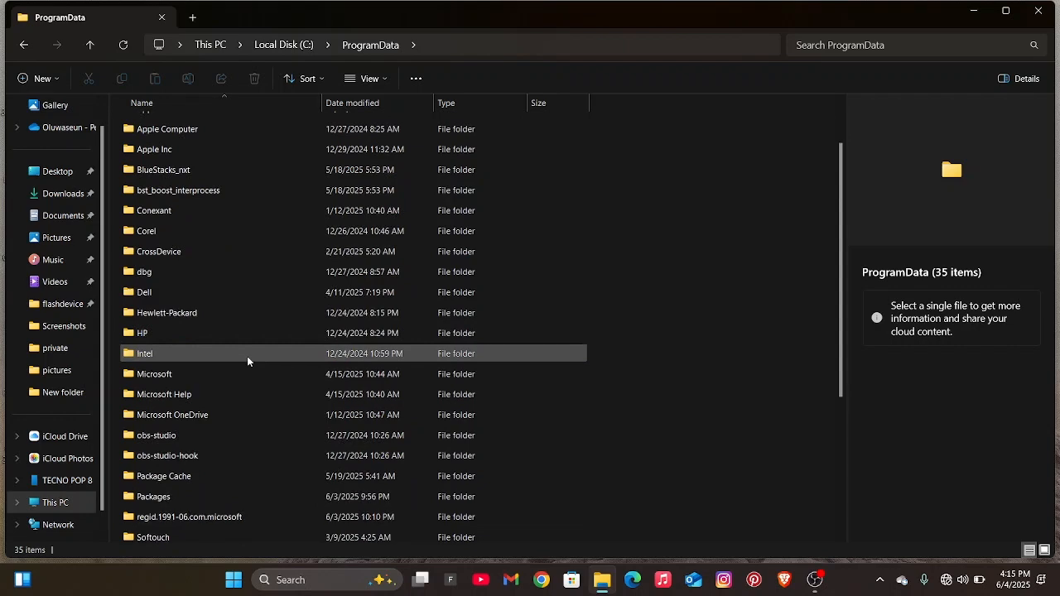
{"action": "scroll", "scroll_direction": "down", "scroll_amount": 3}
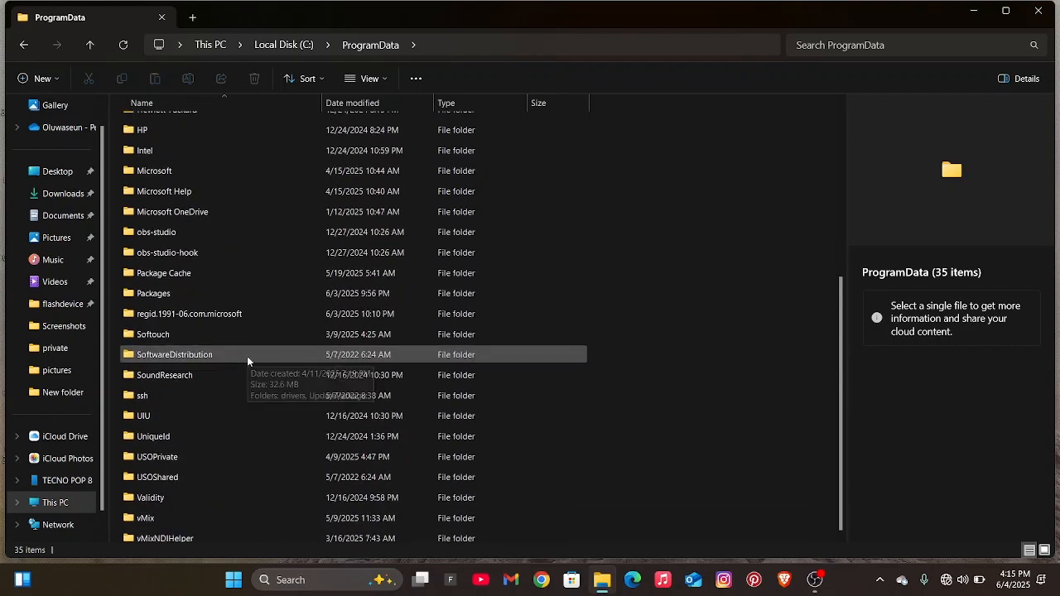
{"action": "scroll", "scroll_direction": "down", "scroll_amount": 3}
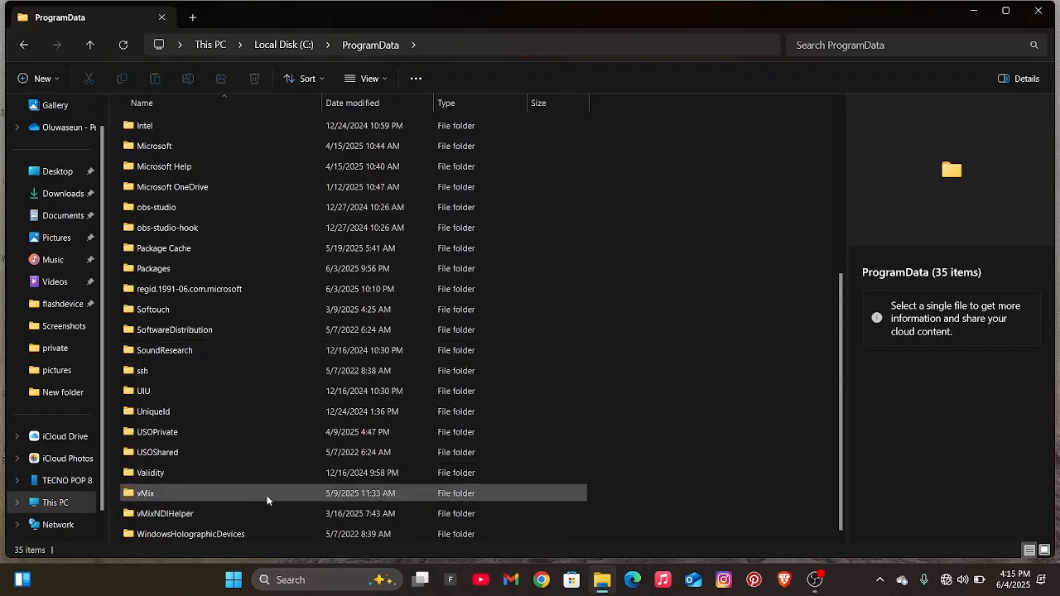
{"action": "double_click", "coordinate": [145, 492]}
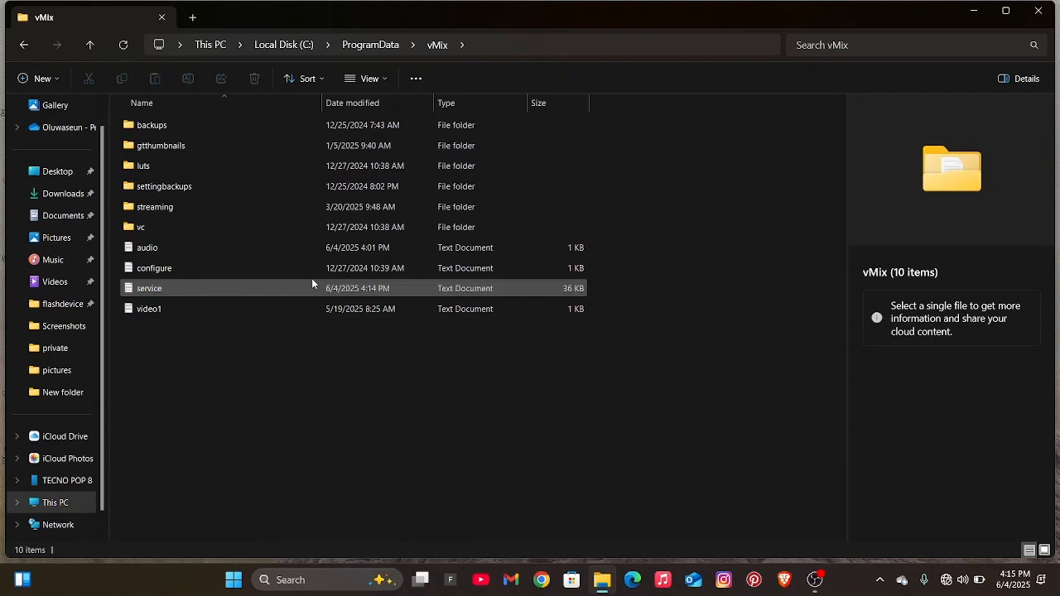
{"action": "left_click", "coordinate": [149, 308]}
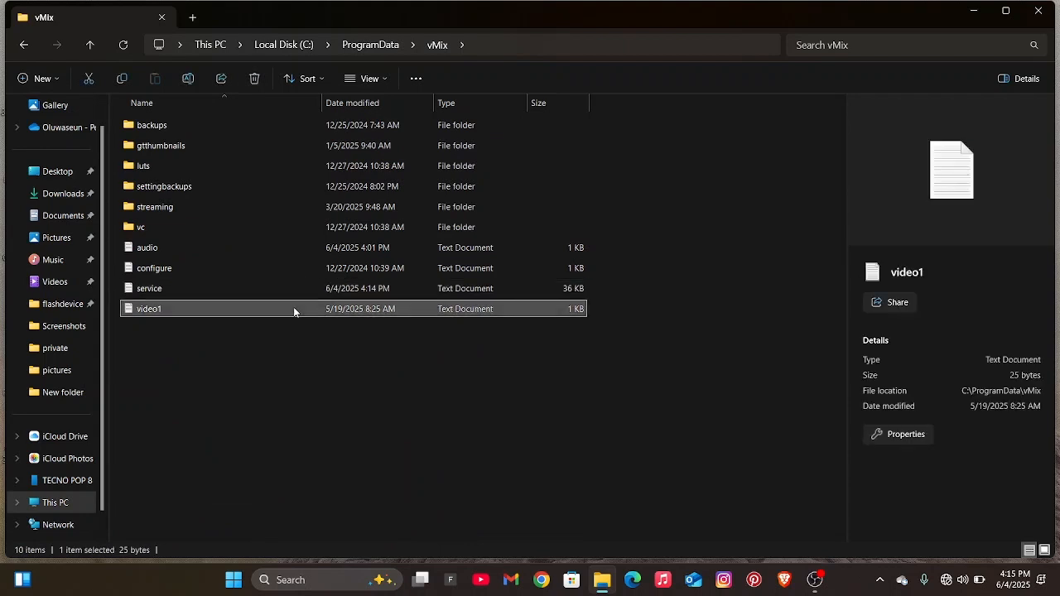
{"action": "key", "text": "ctrl+x"}
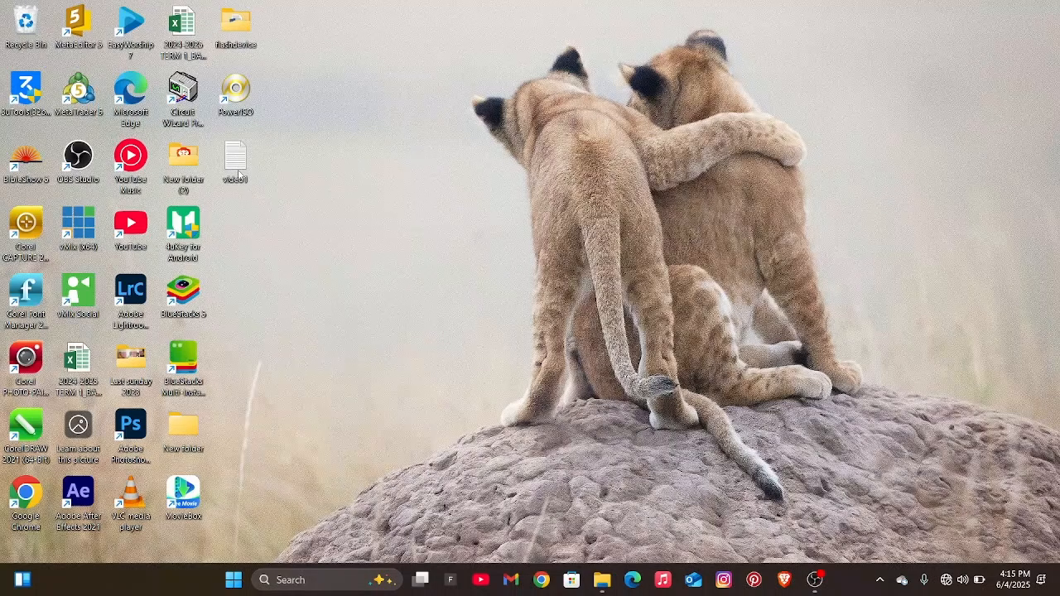
Rename the desktop video1 to video and move it into ProgramData\vMix, replacing the existing file
{"action": "right_click", "coordinate": [235, 157]}
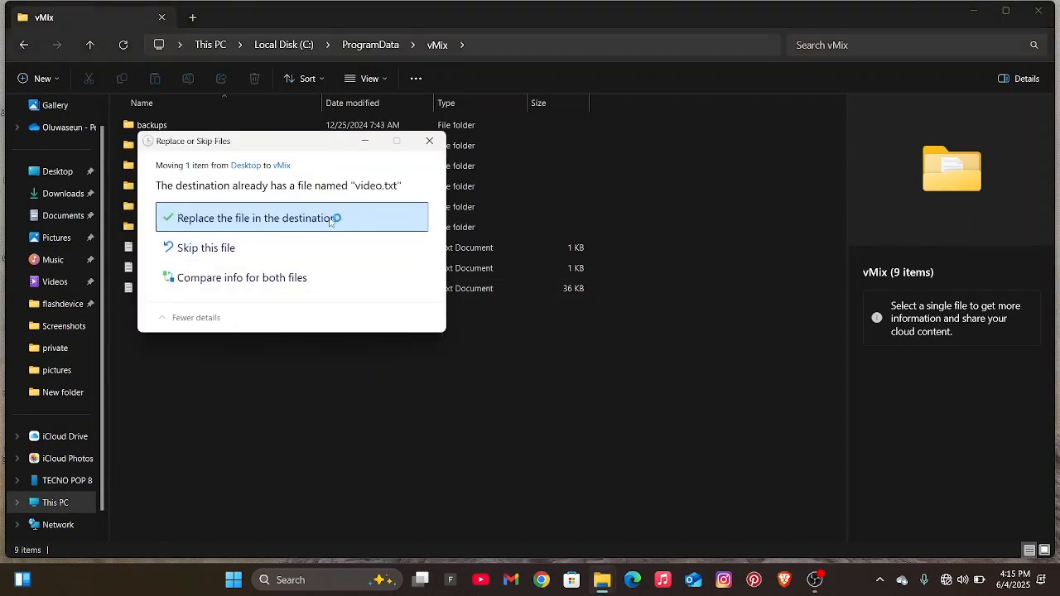
{"action": "left_click", "coordinate": [256, 218]}
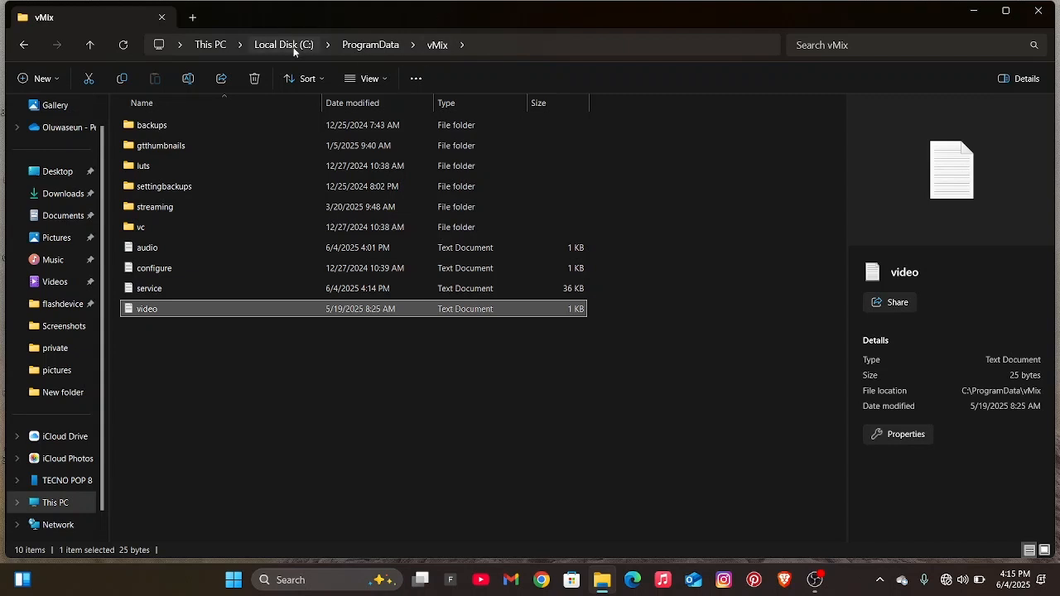
Navigate from Local Disk (C:) through Users and hp into AppData
{"action": "left_click", "coordinate": [283, 44]}
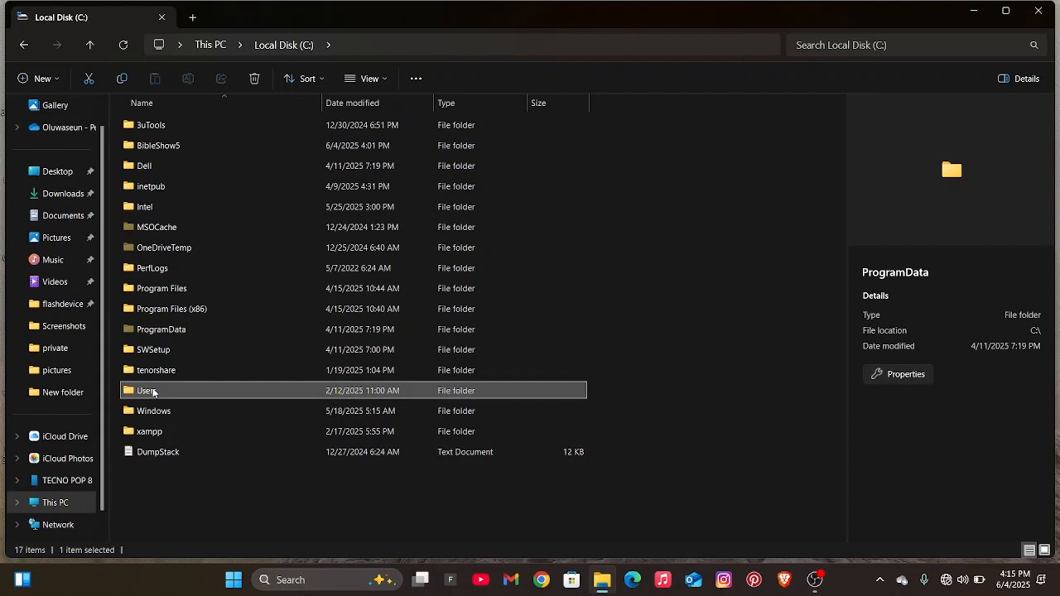
{"action": "double_click", "coordinate": [147, 390]}
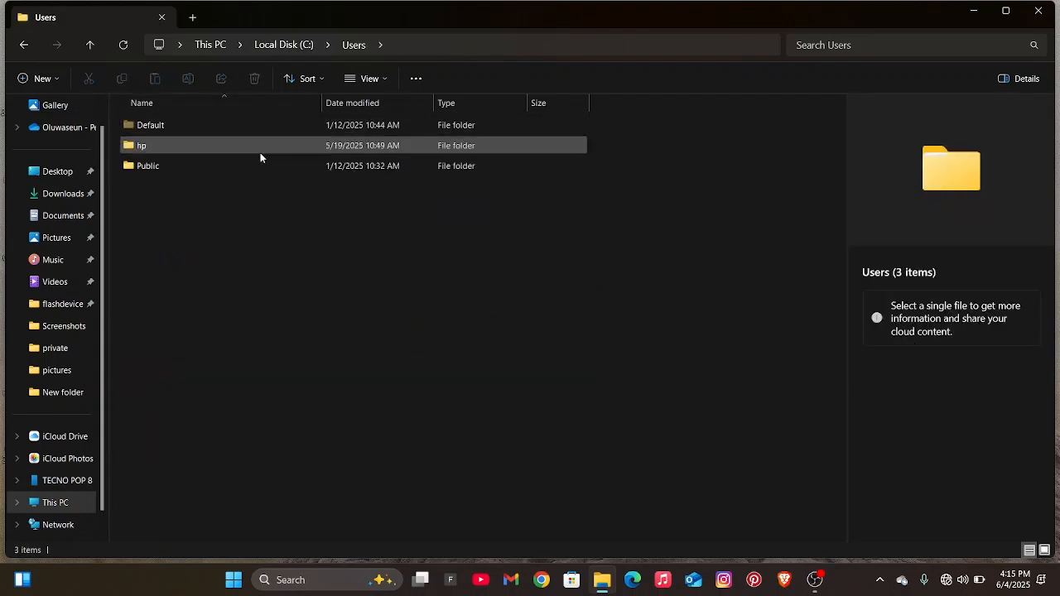
{"action": "double_click", "coordinate": [142, 145]}
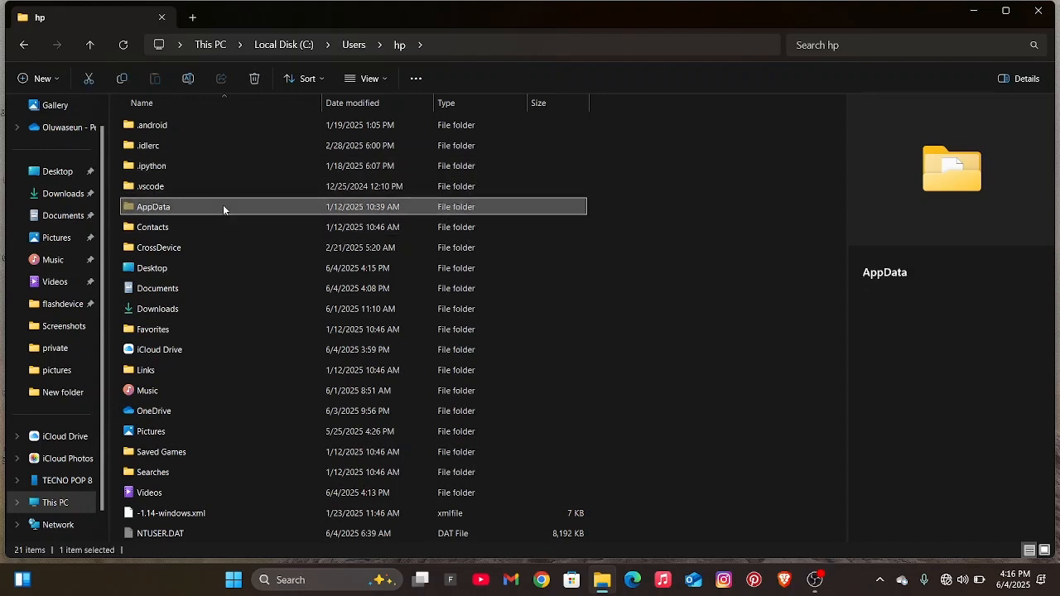
{"action": "double_click", "coordinate": [154, 206]}
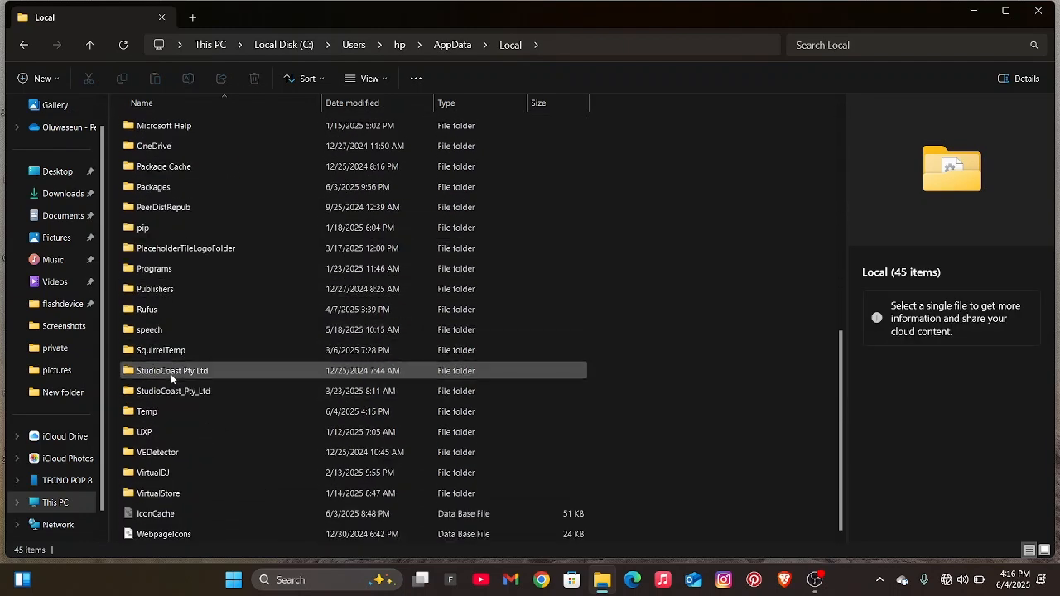
Delete StudioCoast_Pty_Ltd and the vMix folder inside StudioCoast Pty Ltd, then return to hp
{"action": "left_click", "coordinate": [174, 391]}
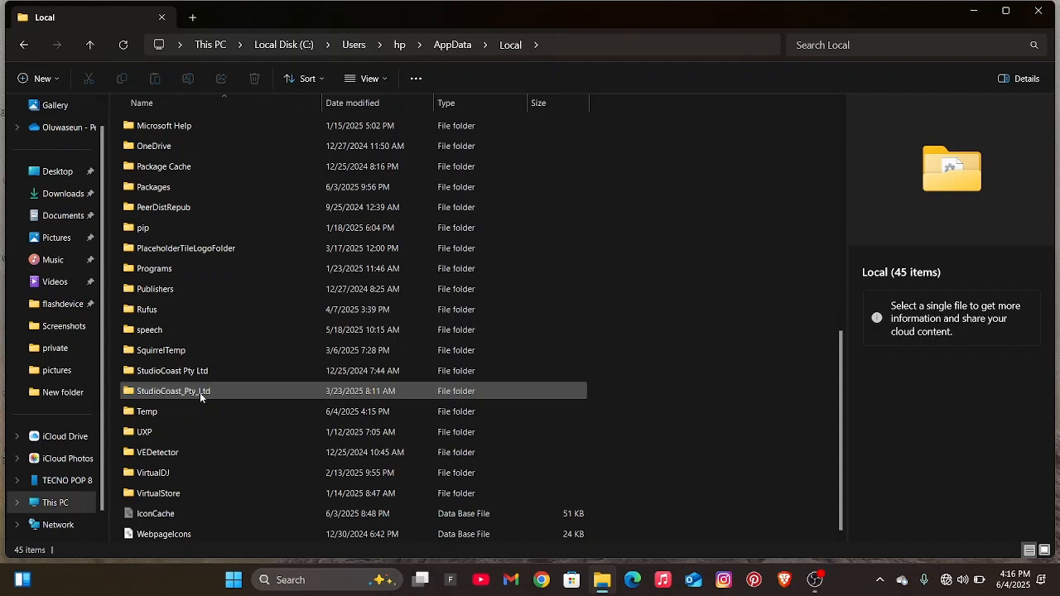
{"action": "mouse_move", "coordinate": [199, 390]}
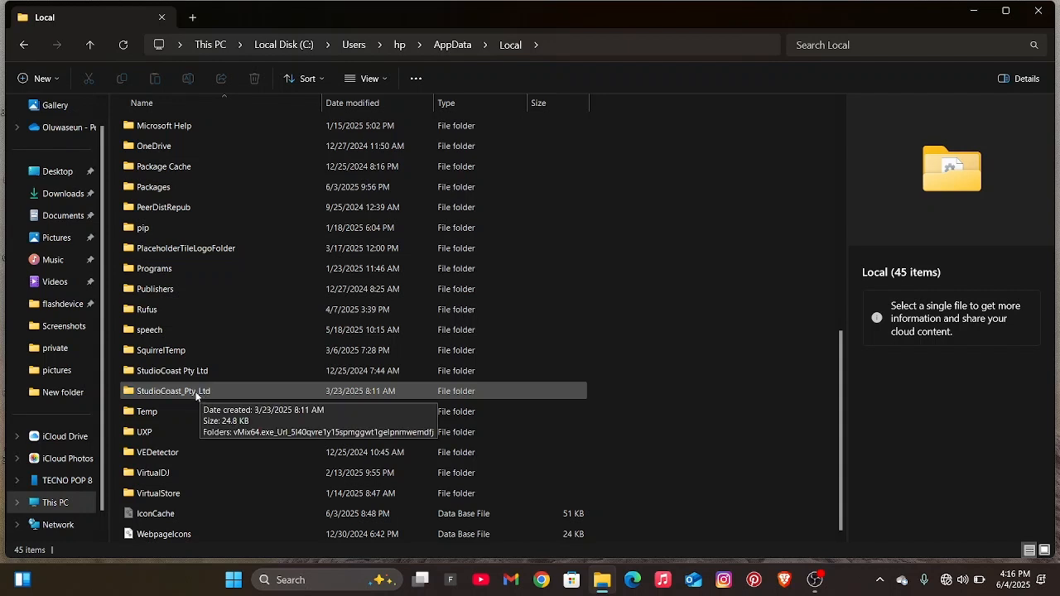
{"action": "left_click", "coordinate": [174, 390]}
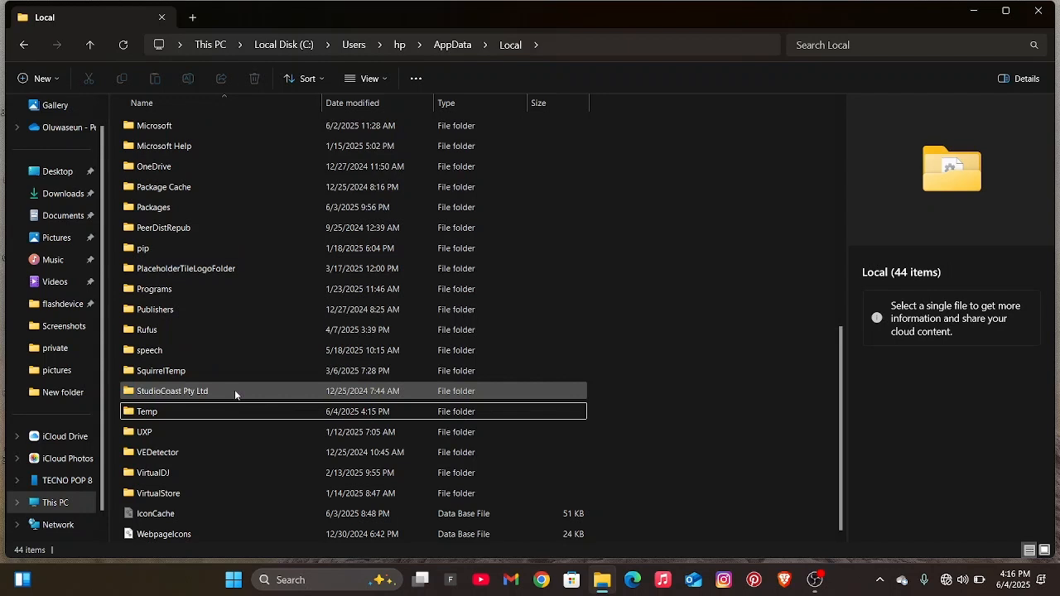
{"action": "double_click", "coordinate": [172, 391]}
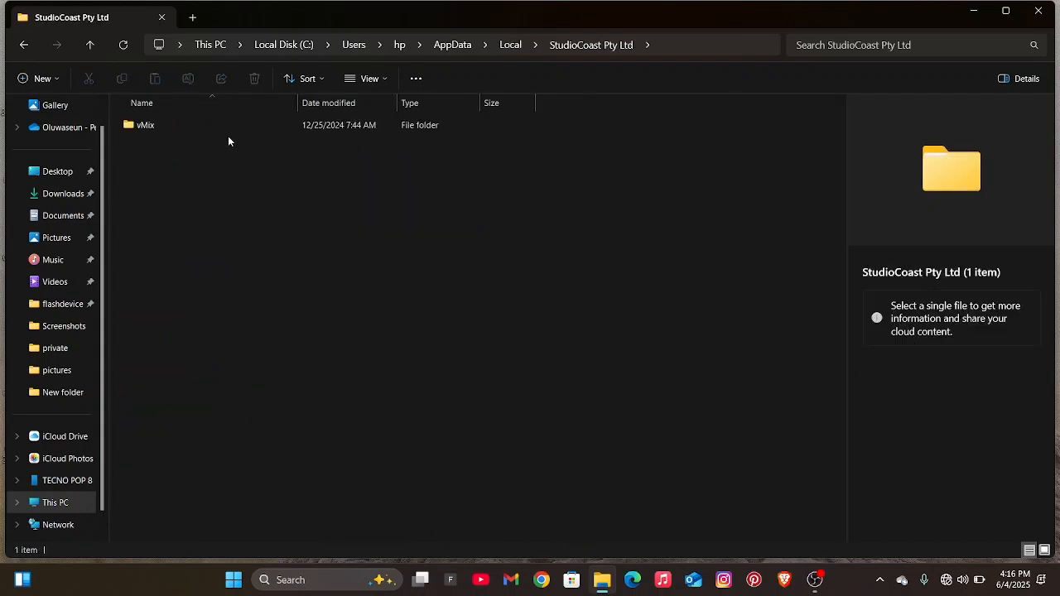
{"action": "left_click", "coordinate": [146, 125]}
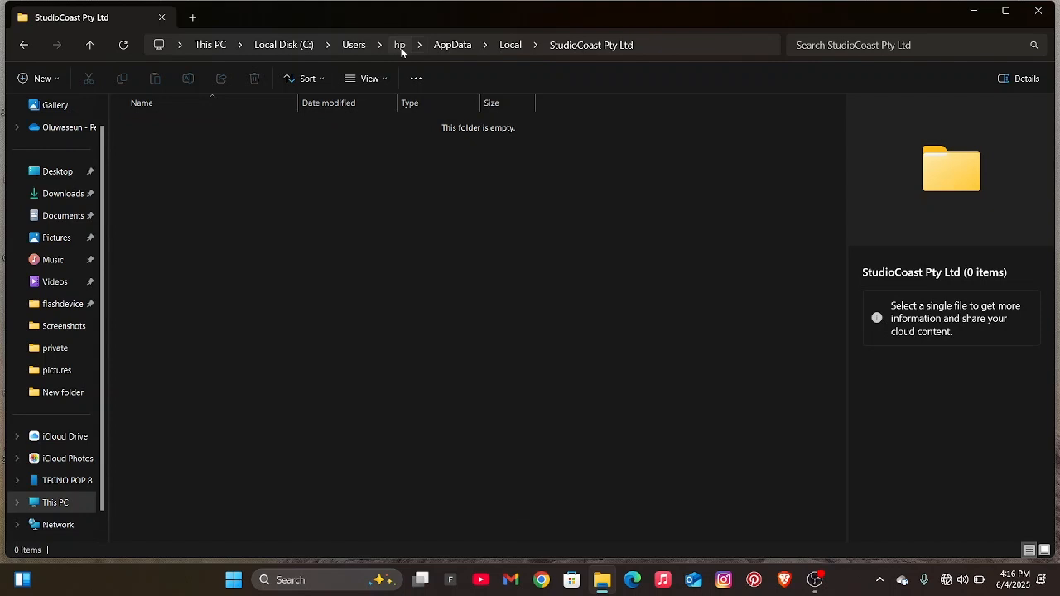
{"action": "left_click", "coordinate": [400, 44]}
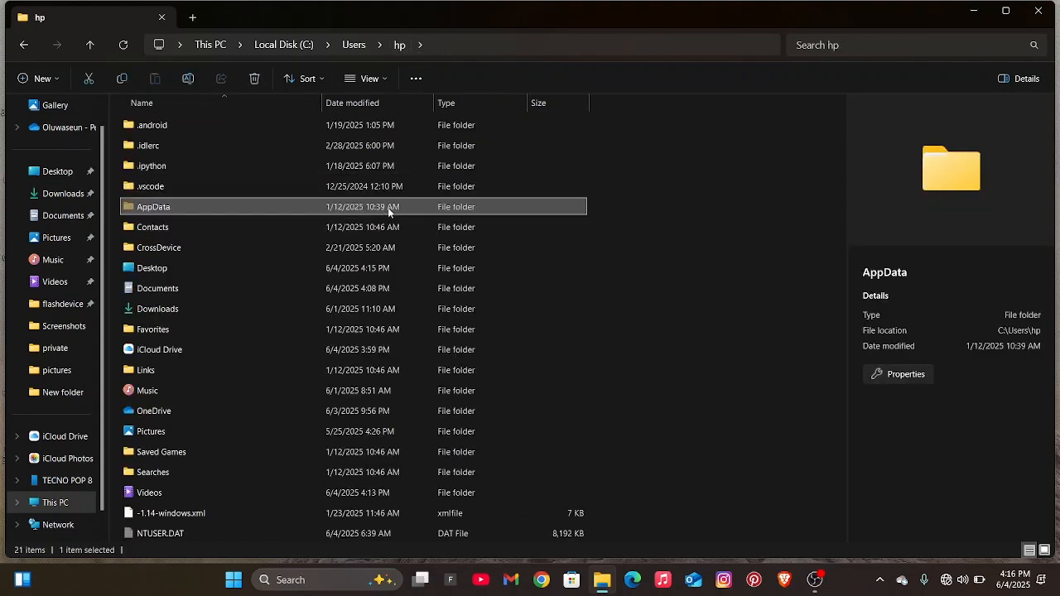
{"action": "mouse_move", "coordinate": [405, 215]}
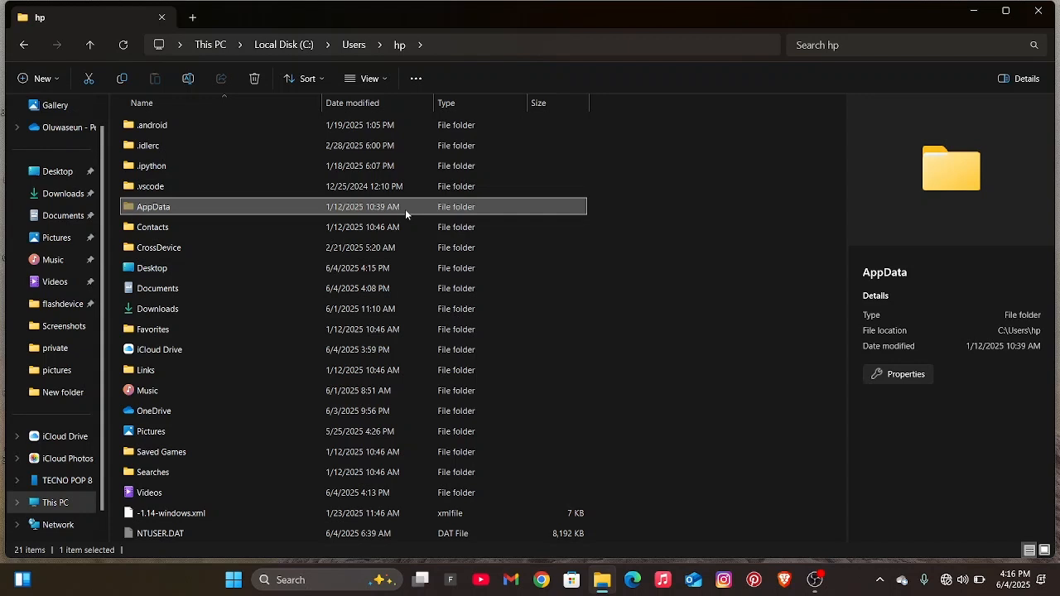
{"action": "mouse_move", "coordinate": [394, 210]}
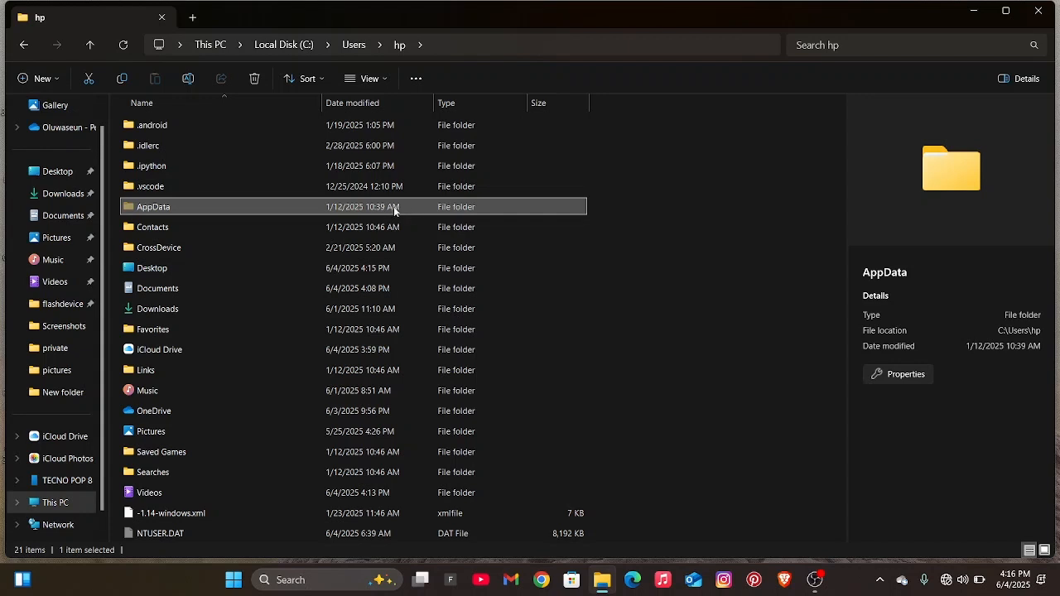
{"action": "mouse_move", "coordinate": [400, 209]}
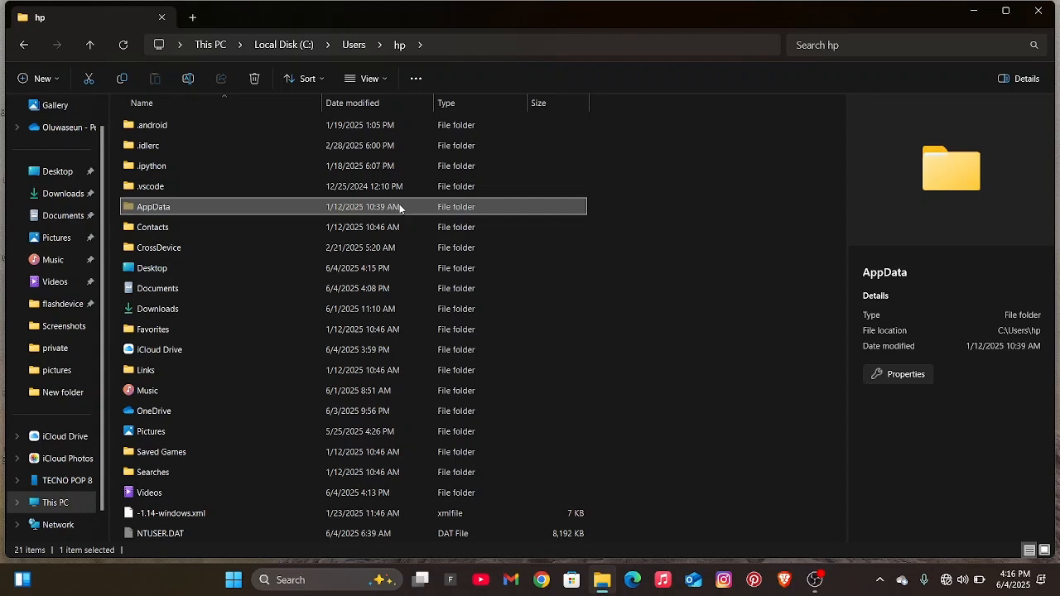
{"action": "mouse_move", "coordinate": [439, 207]}
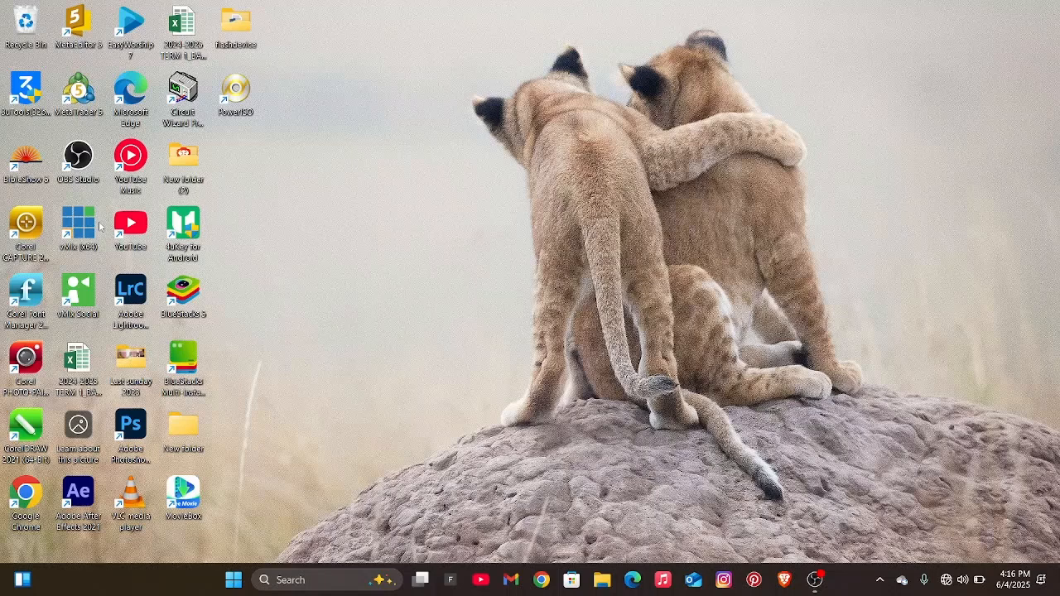
Relaunch vMix (x64), accepting English and the HD 1080 29.97p configuration
{"action": "double_click", "coordinate": [77, 225]}
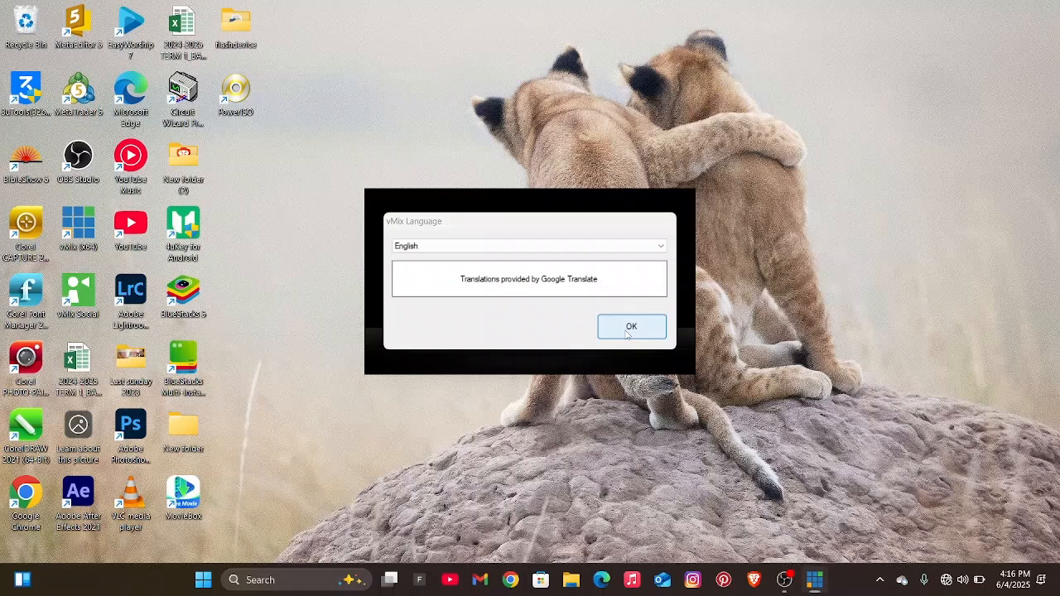
{"action": "left_click", "coordinate": [631, 326]}
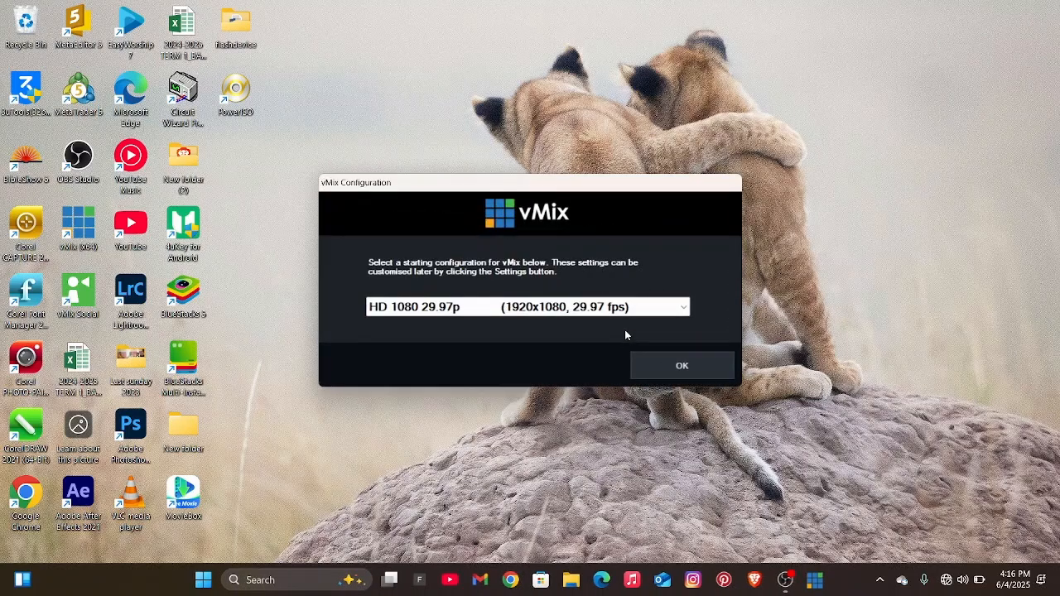
{"action": "left_click", "coordinate": [682, 365]}
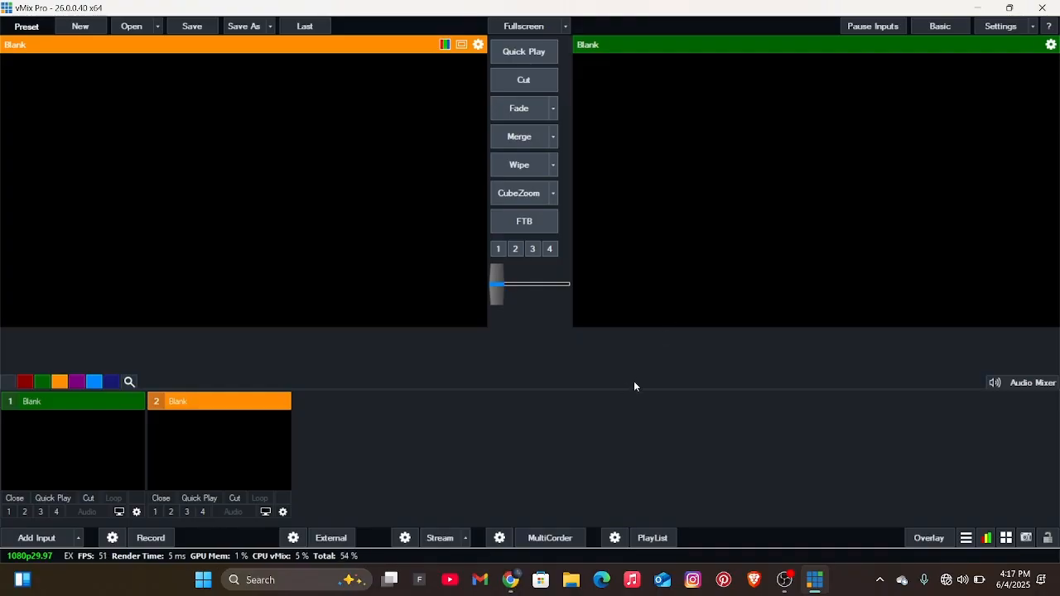
{"action": "mouse_move", "coordinate": [360, 170]}
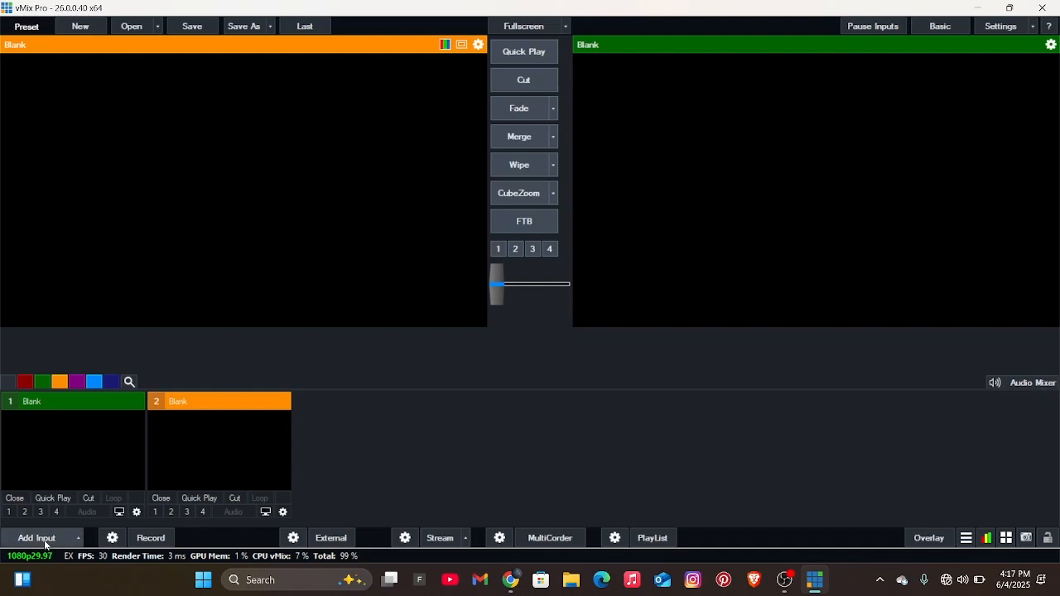
{"action": "mouse_move", "coordinate": [91, 535]}
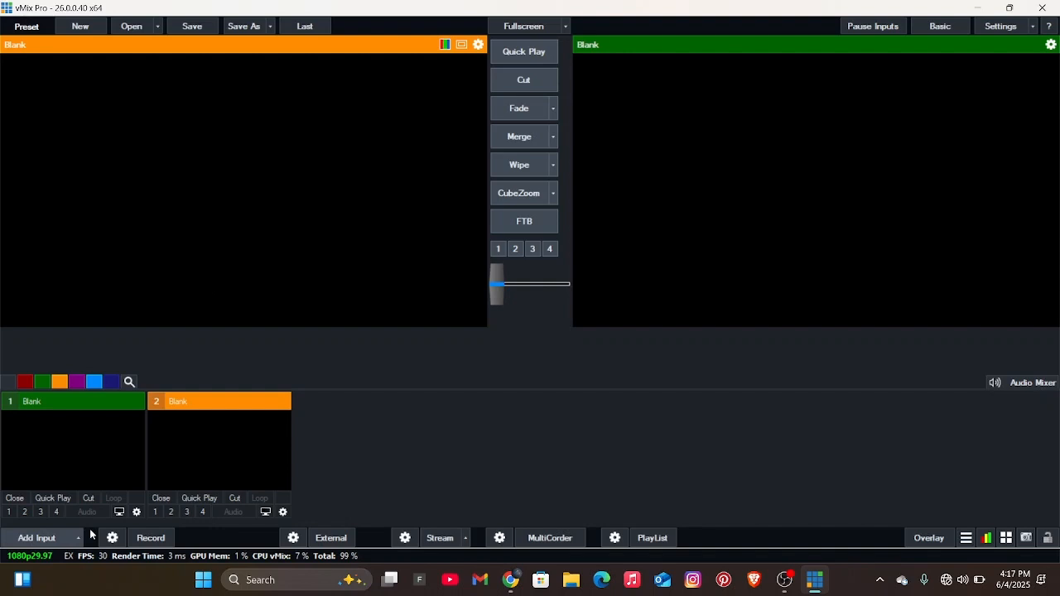
{"action": "mouse_move", "coordinate": [843, 6]}
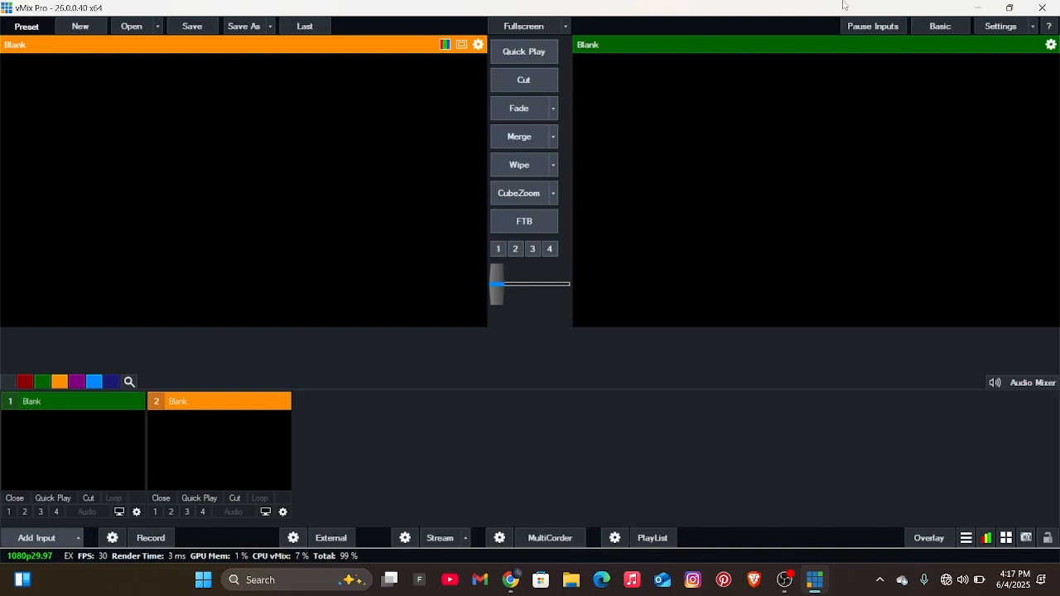